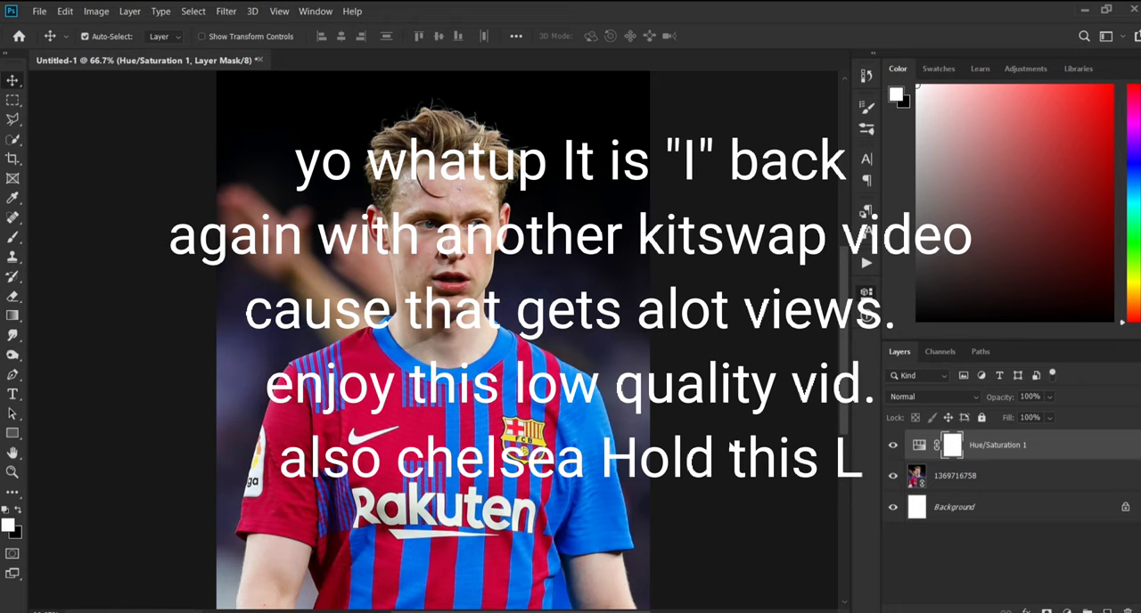
mouse_move(727, 435)
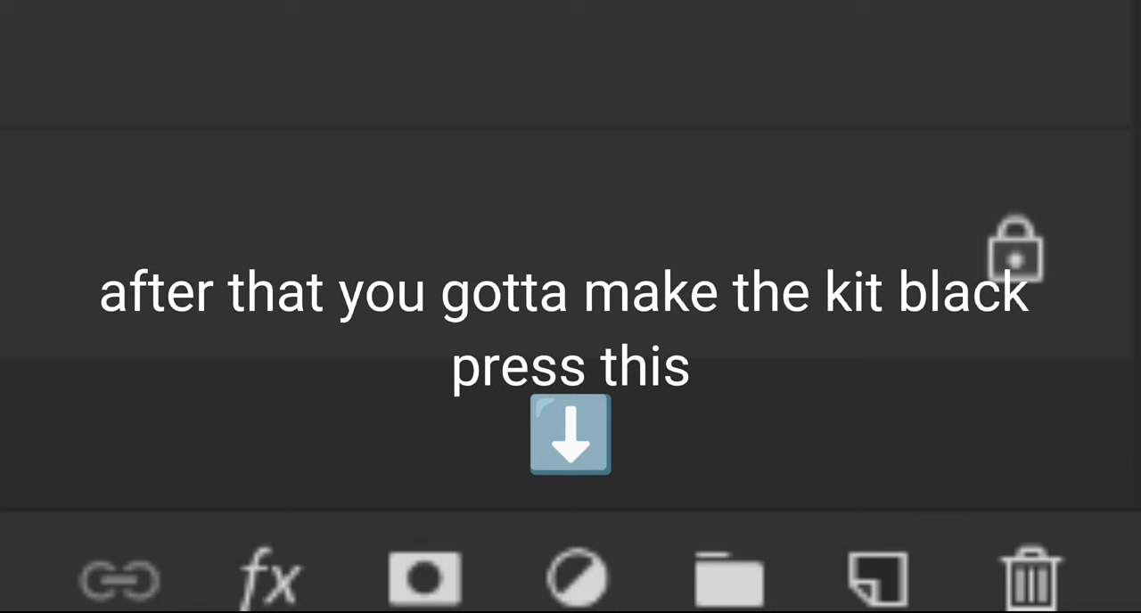
Add a Hue/Saturation adjustment with Saturation -100 and Lightness -34 to grey the kit.
click(570, 435)
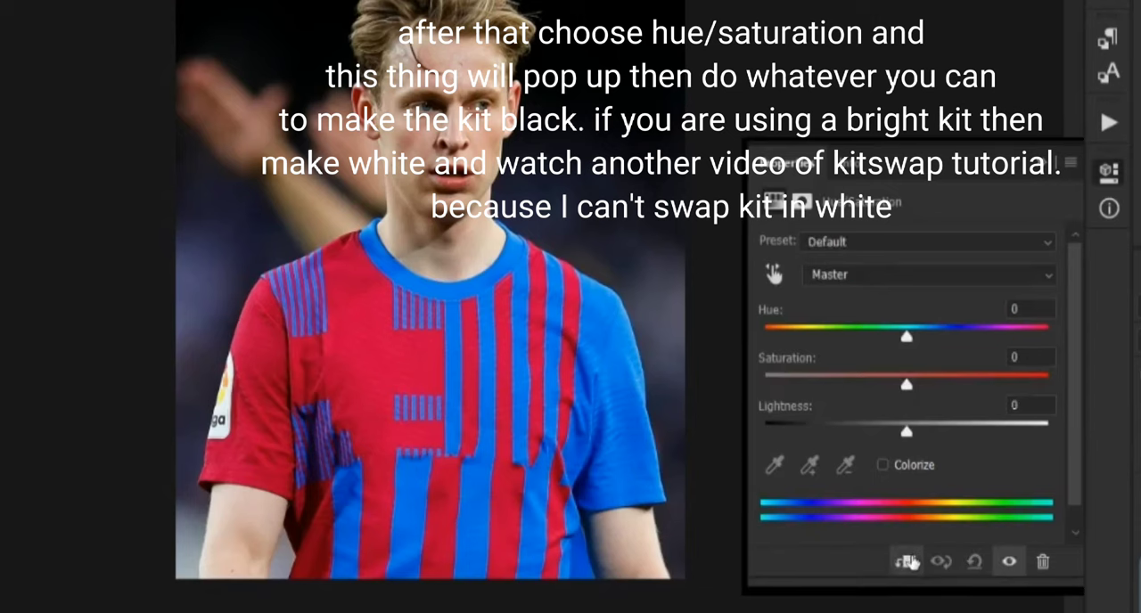
drag(906, 384, 765, 384)
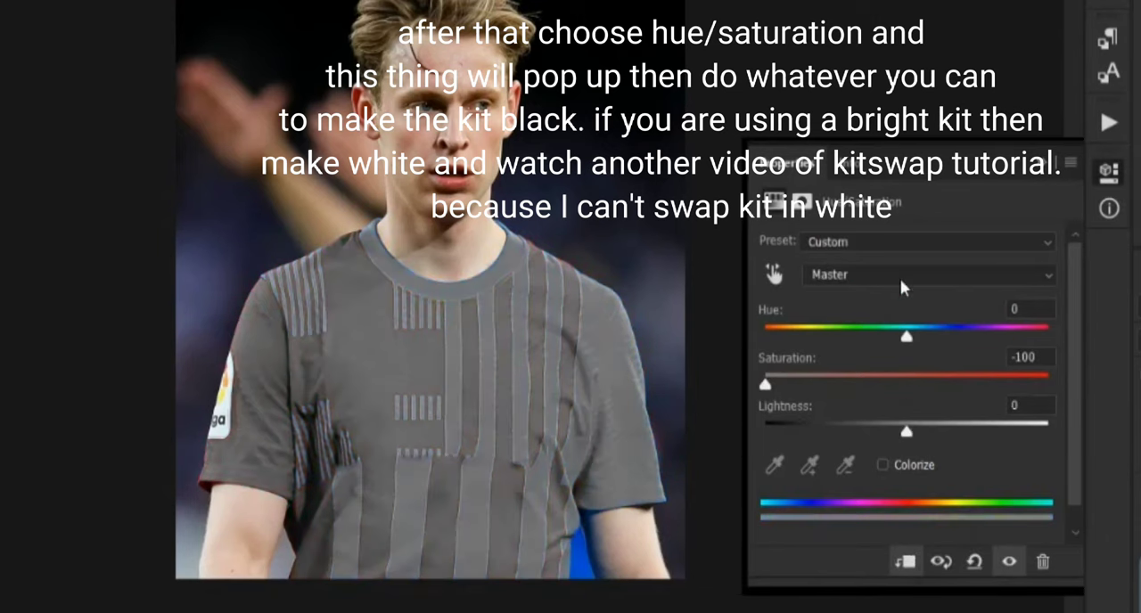
drag(907, 430, 858, 430)
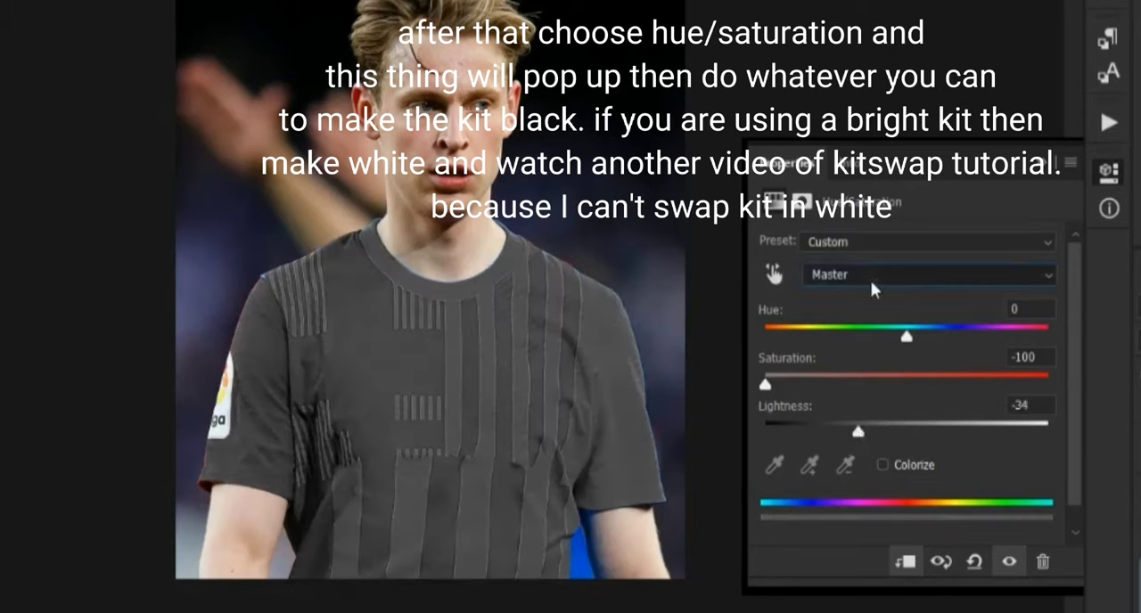
click(928, 274)
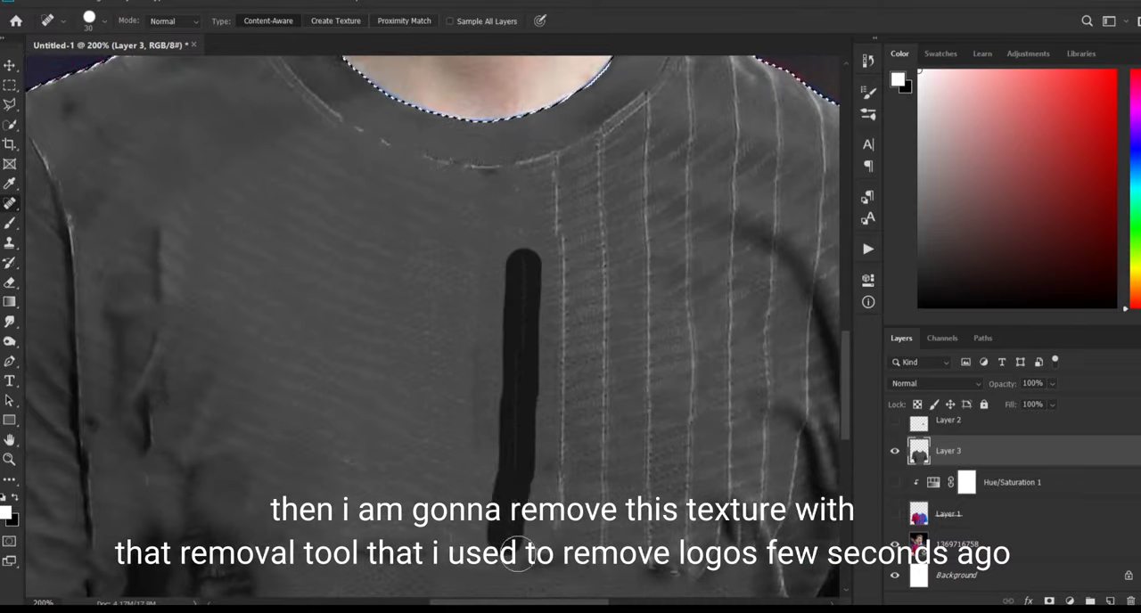
Paint out a light stripe on the shirt's right side with the Spot Healing Brush.
drag(520, 553, 773, 341)
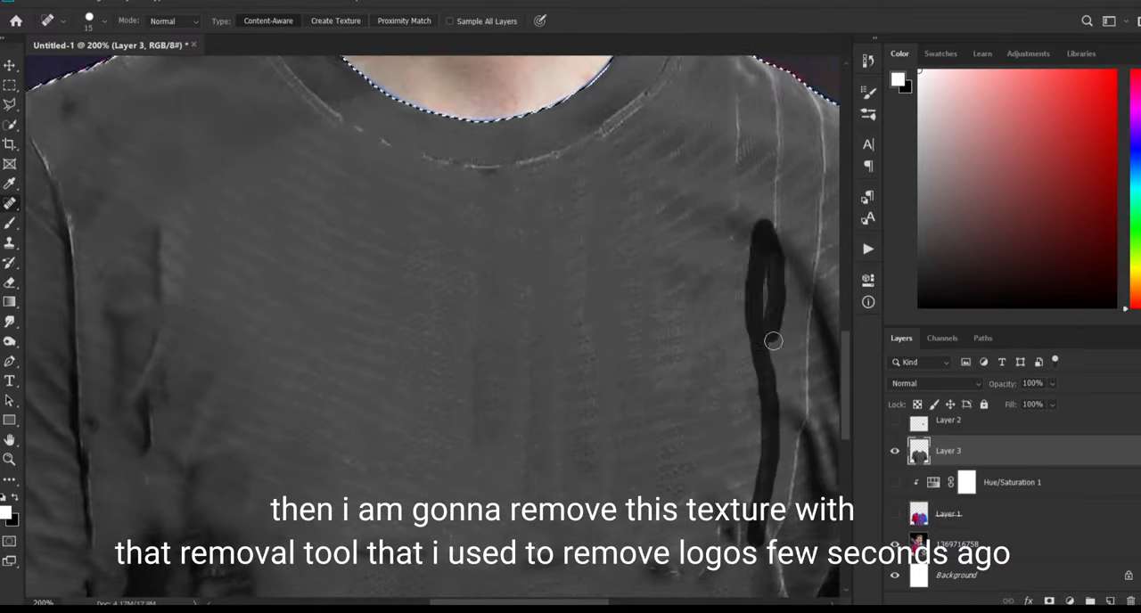